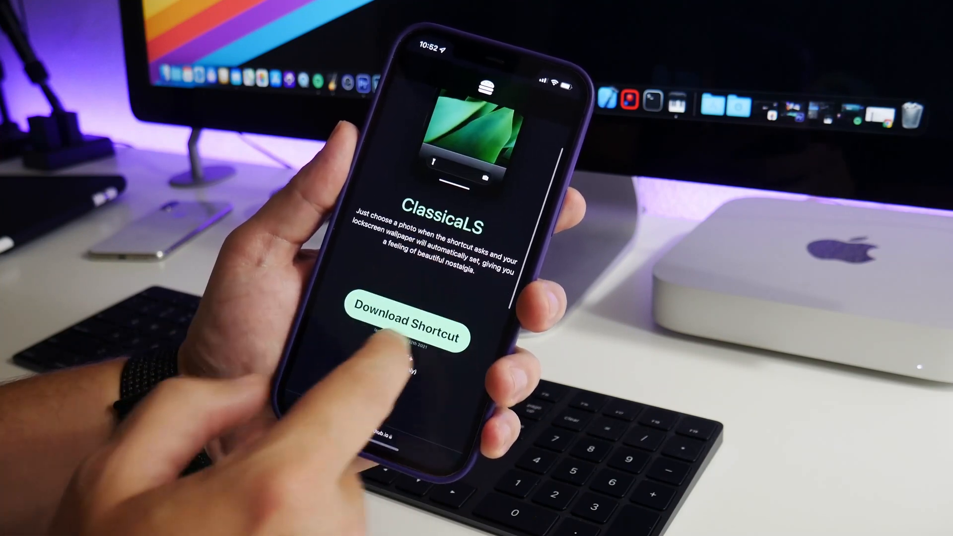
- Download the ClassicaLS shortcut from its Safari page into the Shortcuts library
click(405, 320)
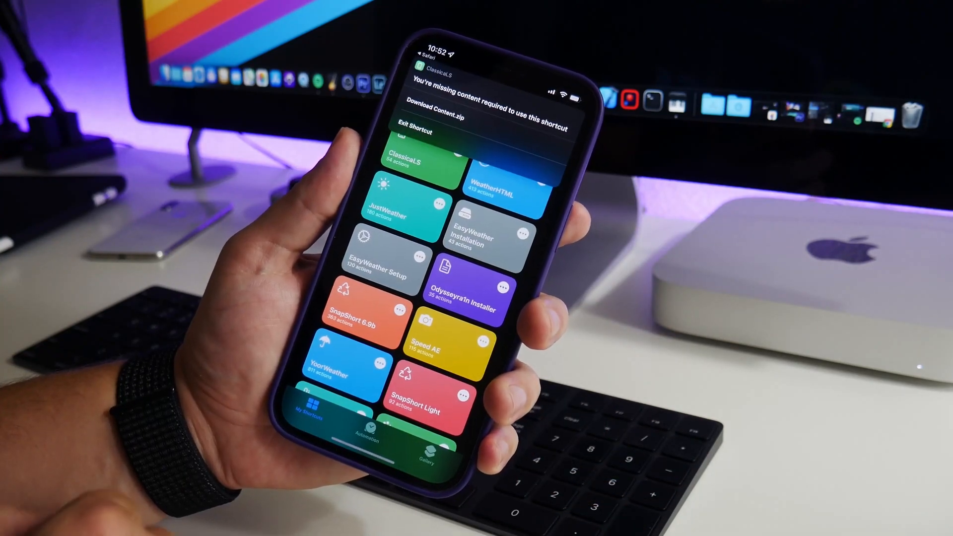
- Fetch ClassicaLS's Content.zip, allowing github.com once, until the Downloaded alert appears
click(417, 131)
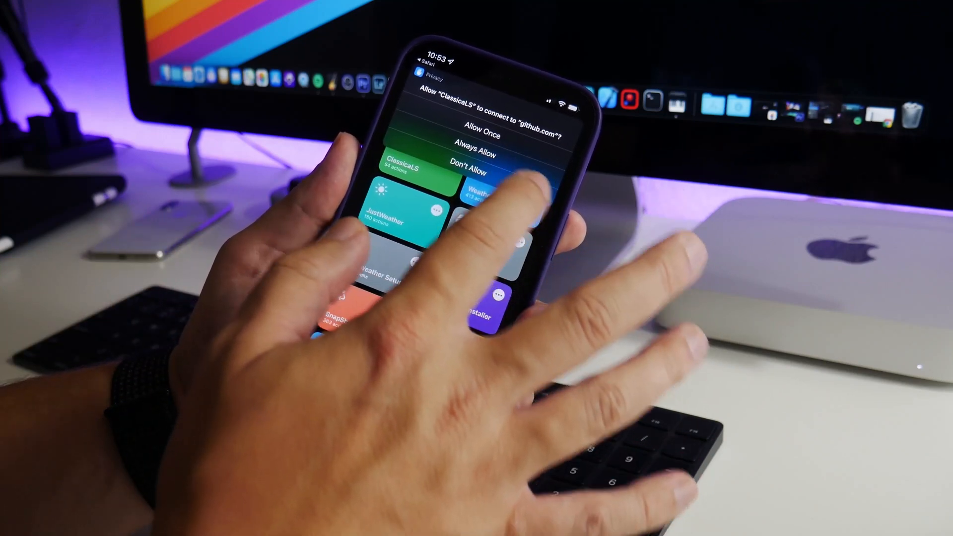
click(466, 170)
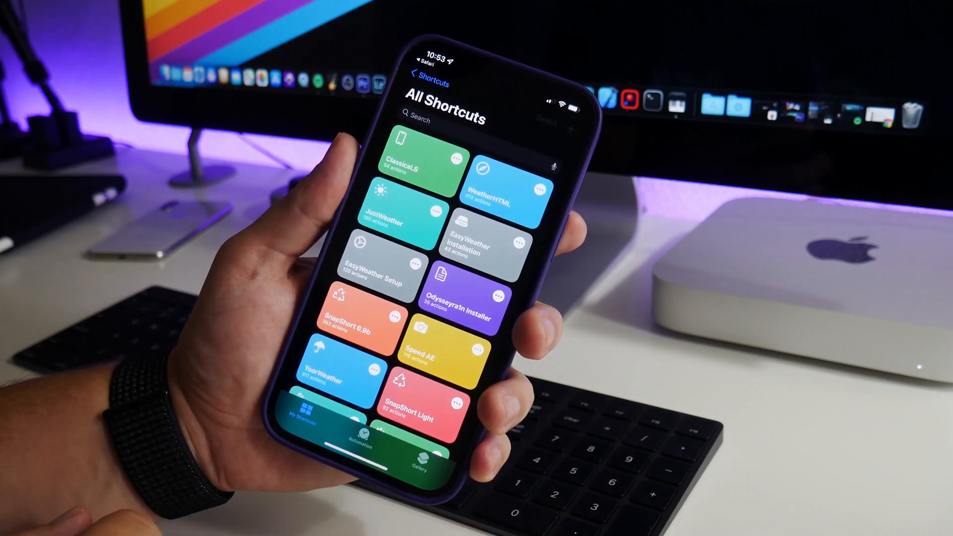
click(402, 158)
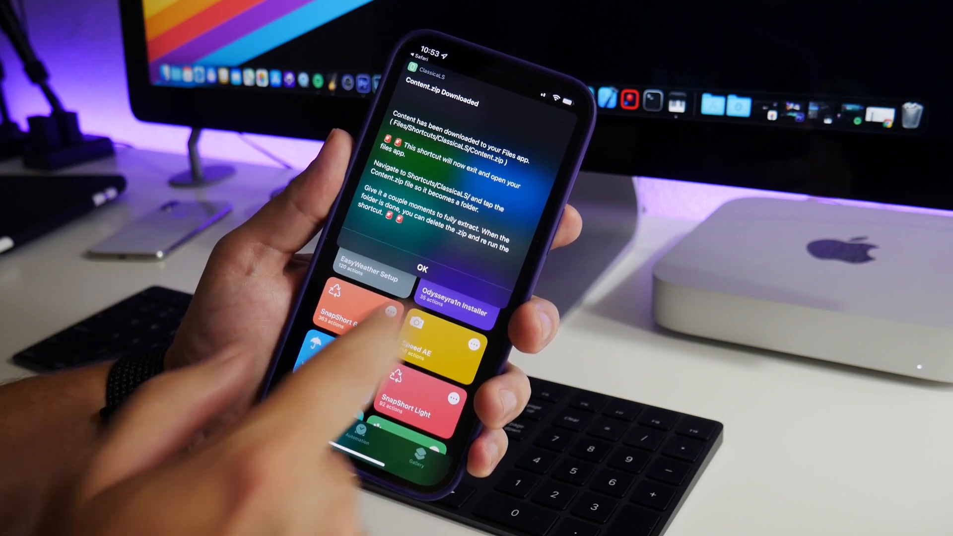
- Unzip Content.zip inside iCloud Drive > Shortcuts > ClassicaLS in Files
click(424, 269)
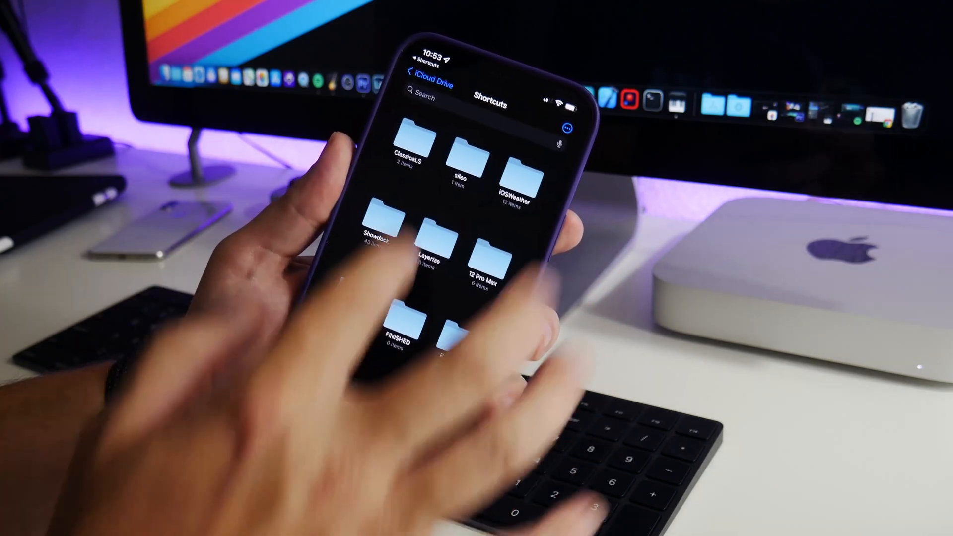
click(405, 140)
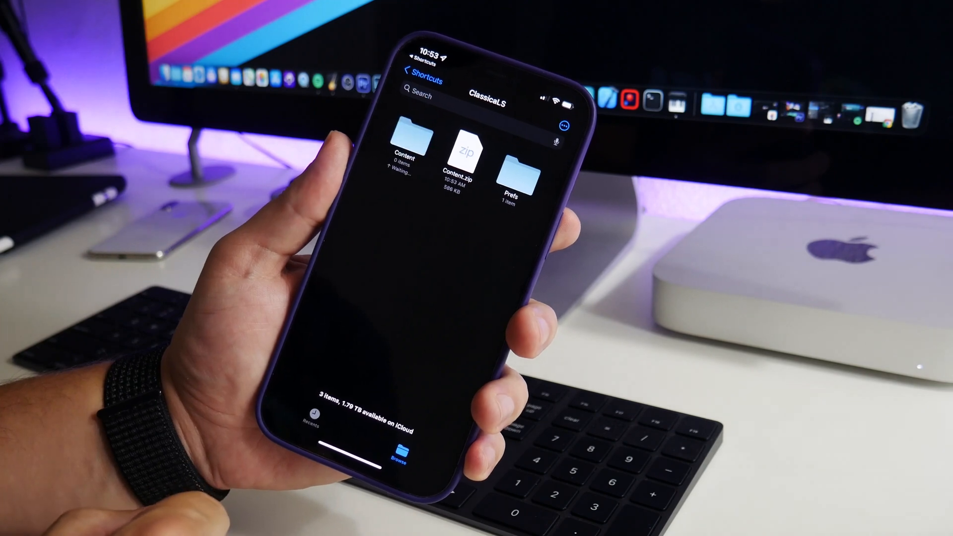
click(403, 141)
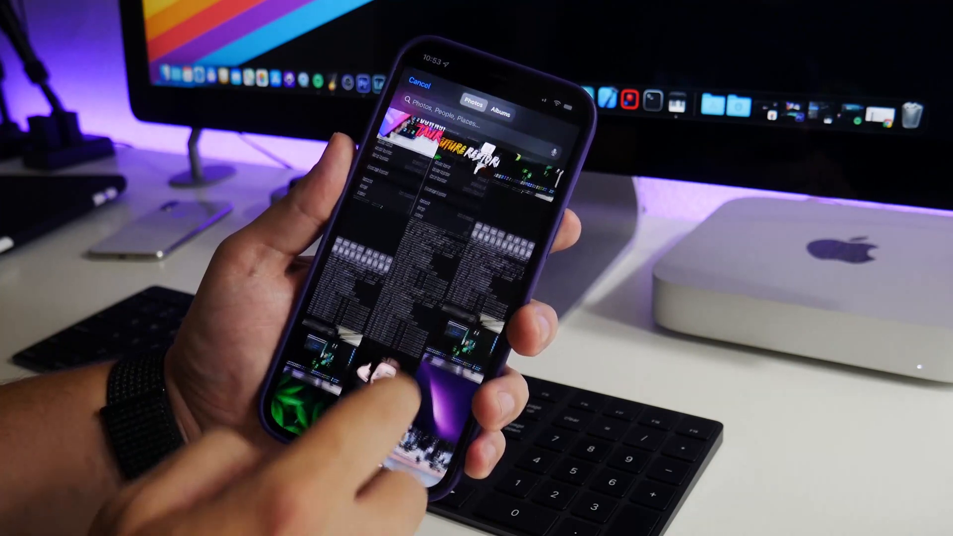
- Apply the green leaf photo as lock screen wallpaper via ClassicaLS, allowing it once
click(418, 81)
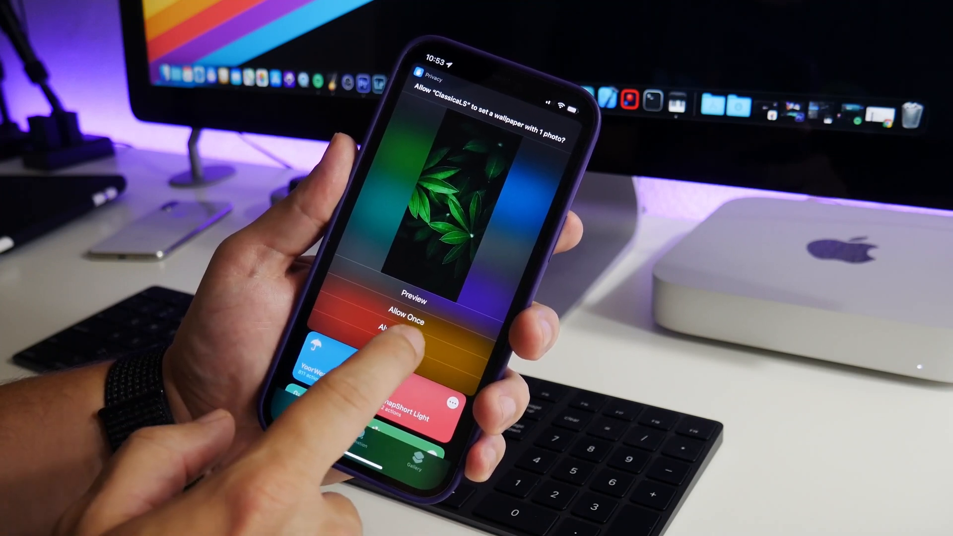
click(413, 321)
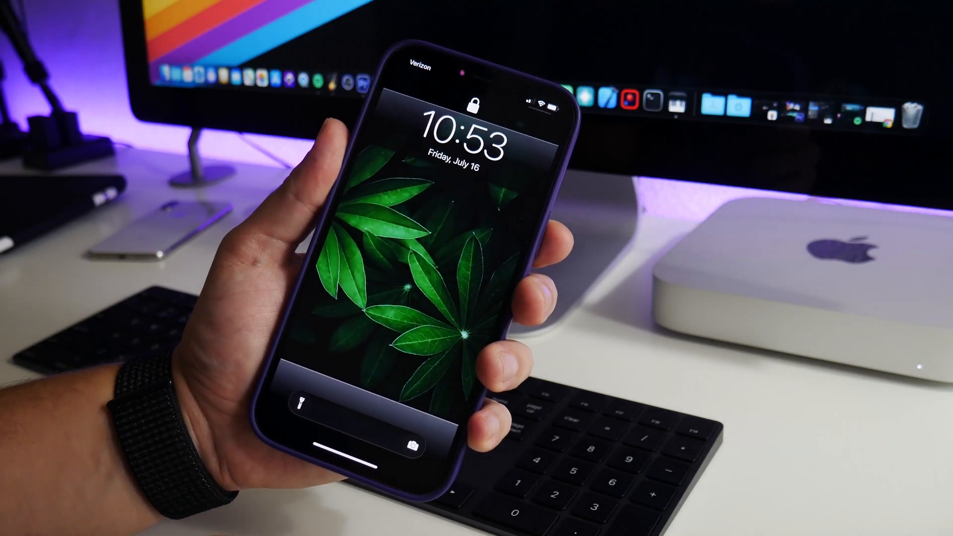
click(478, 98)
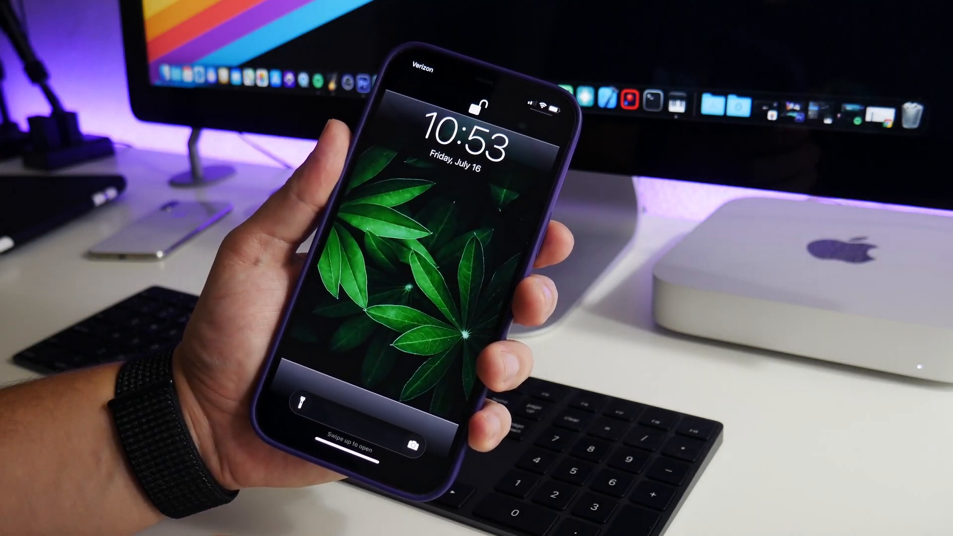